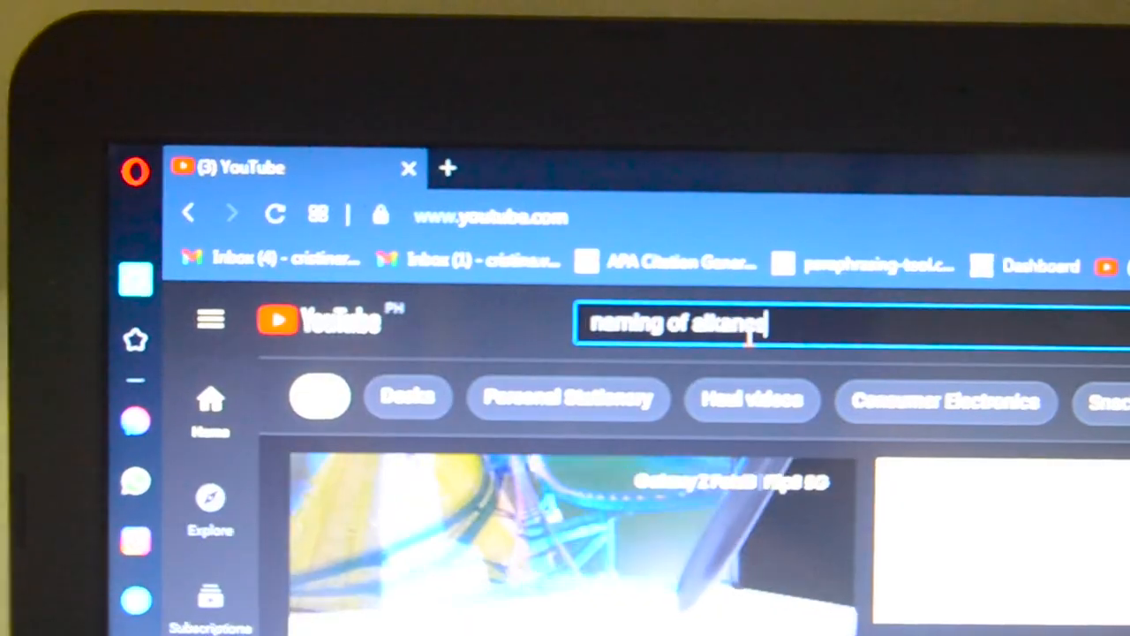
- Submit the YouTube search for 'naming of alkanes' to load the tutorial video results
key("Enter")
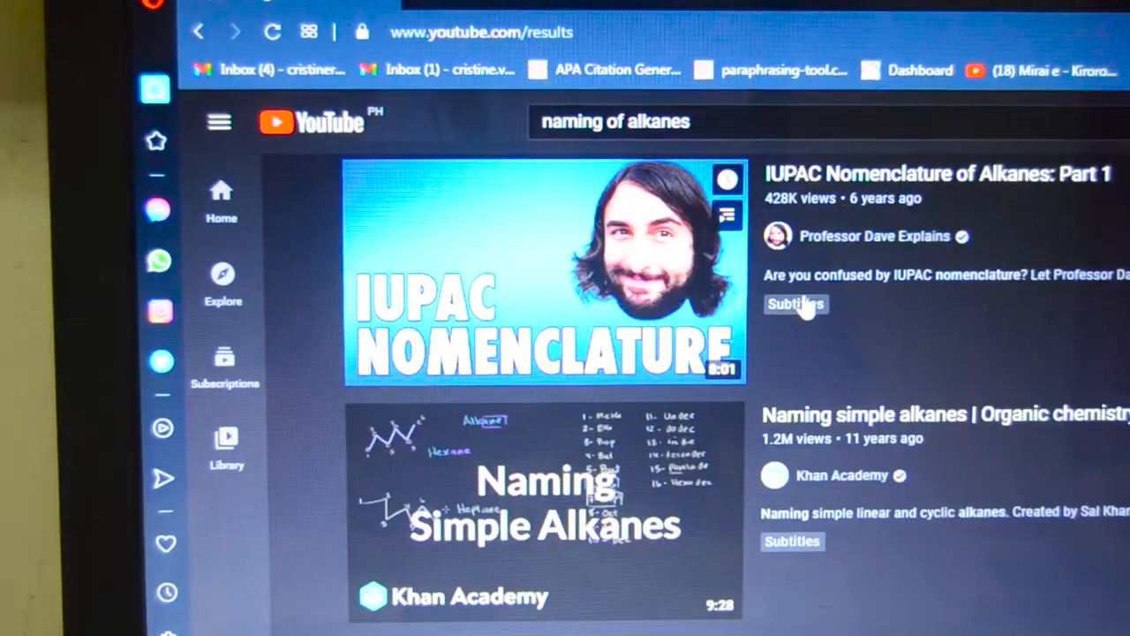